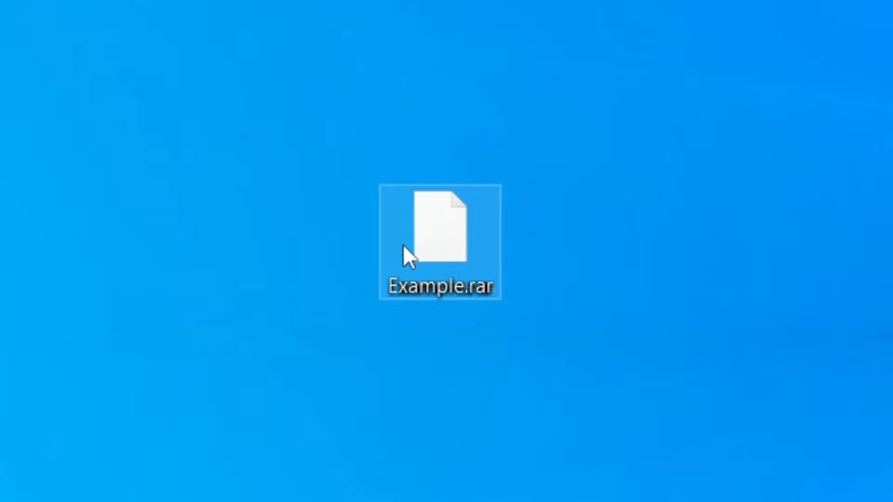
{"action": "mouse_move", "coordinate": [427, 257]}
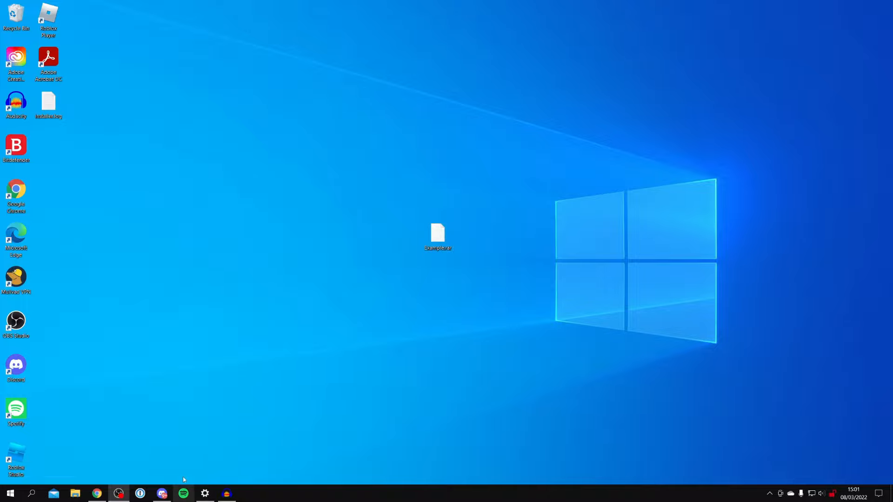
Search Google for '7zip' in Chrome, bringing up results led by the 7-Zip site
{"action": "left_click", "coordinate": [97, 492]}
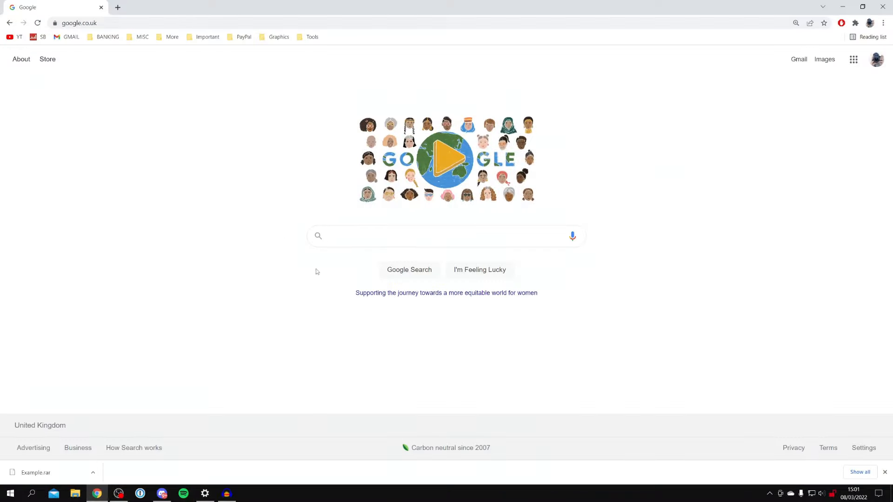
{"action": "mouse_move", "coordinate": [286, 231]}
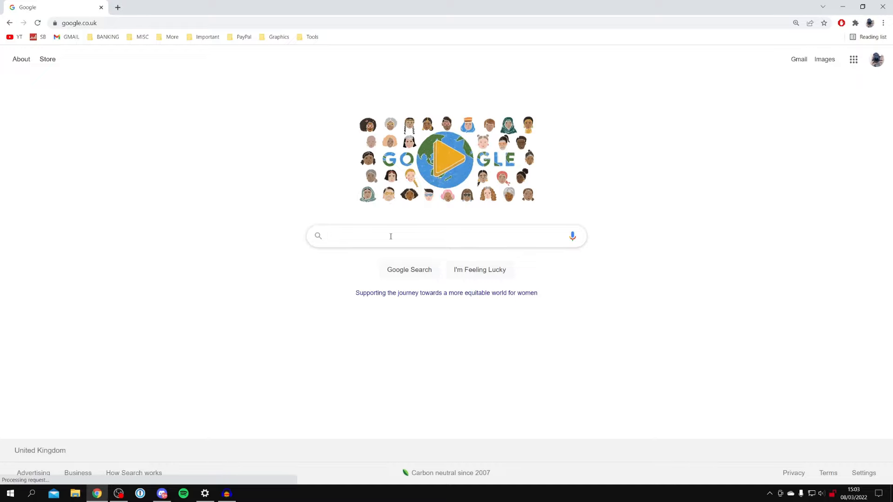
{"action": "type", "text": "7z"}
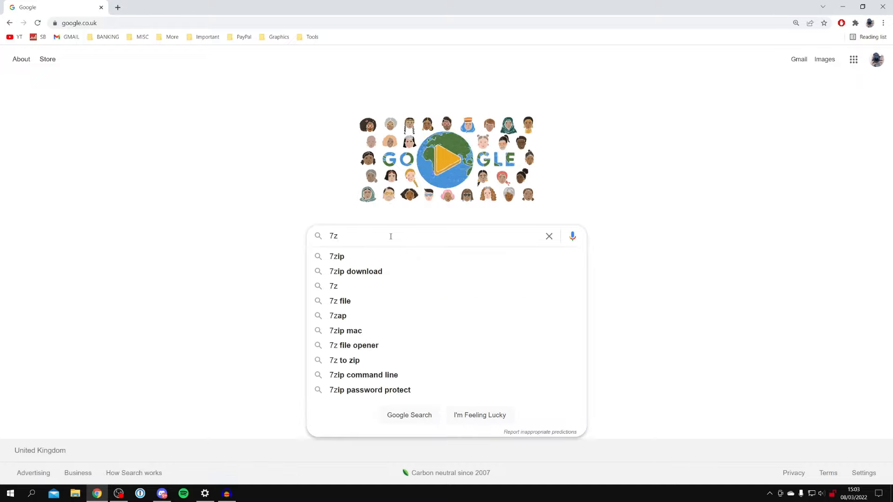
{"action": "type", "text": "ip"}
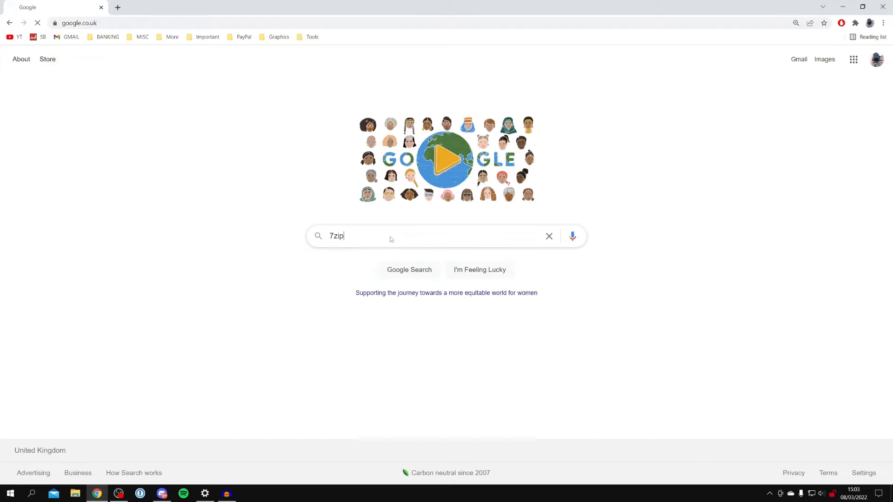
{"action": "key", "text": "Return"}
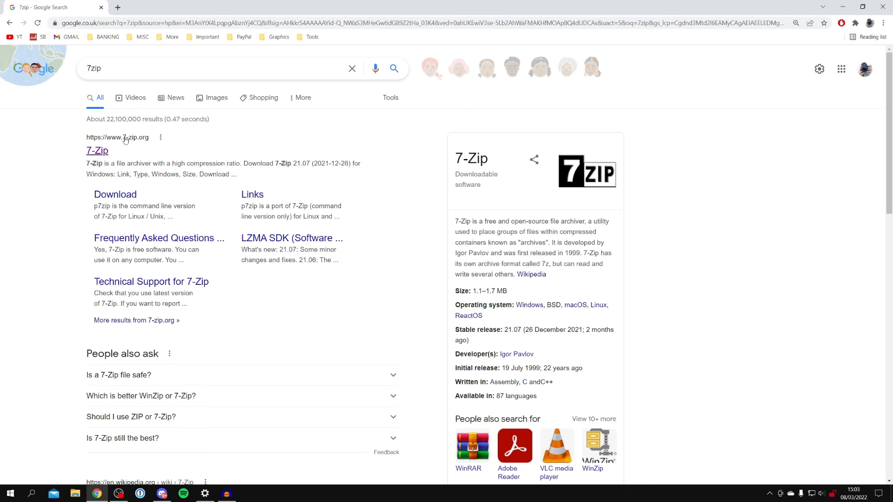
From the 7-Zip website, download the 64-bit x64 installer 7z2107-x64.exe
{"action": "left_click", "coordinate": [97, 151]}
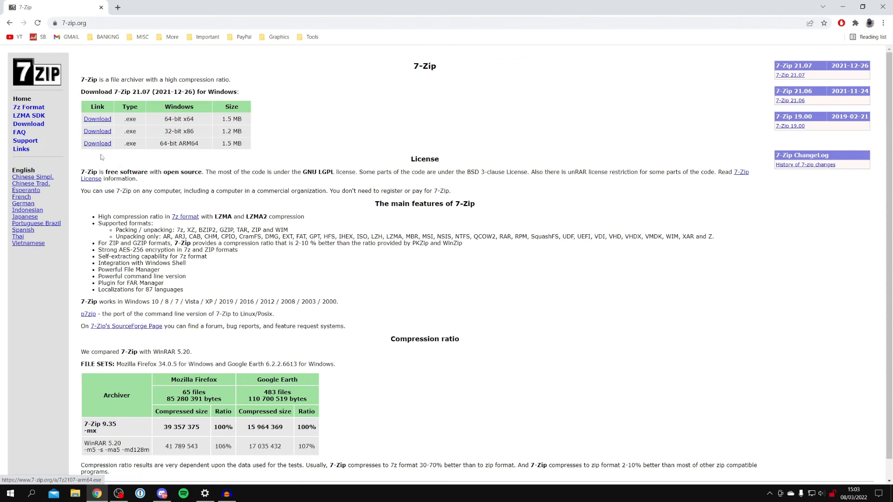
{"action": "mouse_move", "coordinate": [159, 138]}
{"action": "type", "text": "syst"}
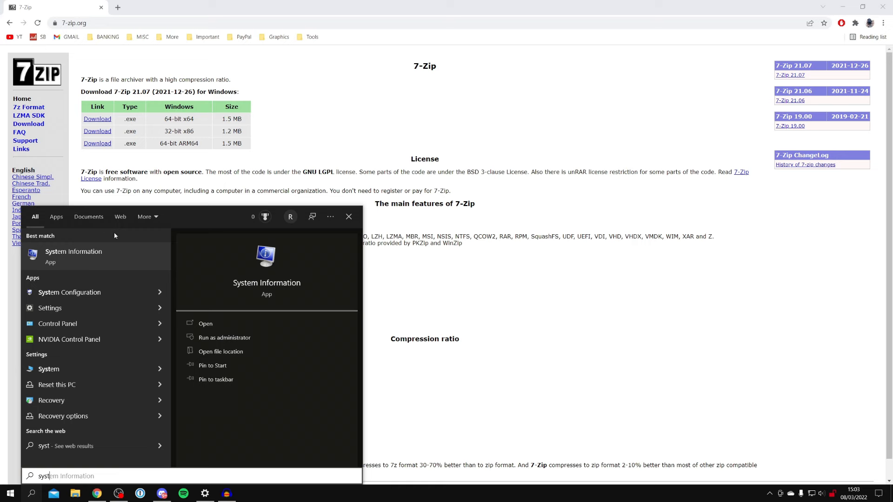
{"action": "left_click", "coordinate": [205, 323]}
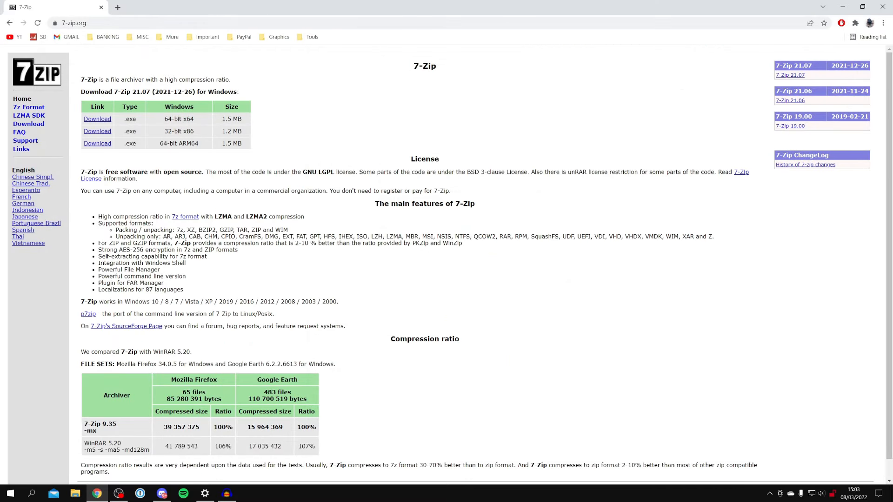
{"action": "left_click", "coordinate": [96, 118]}
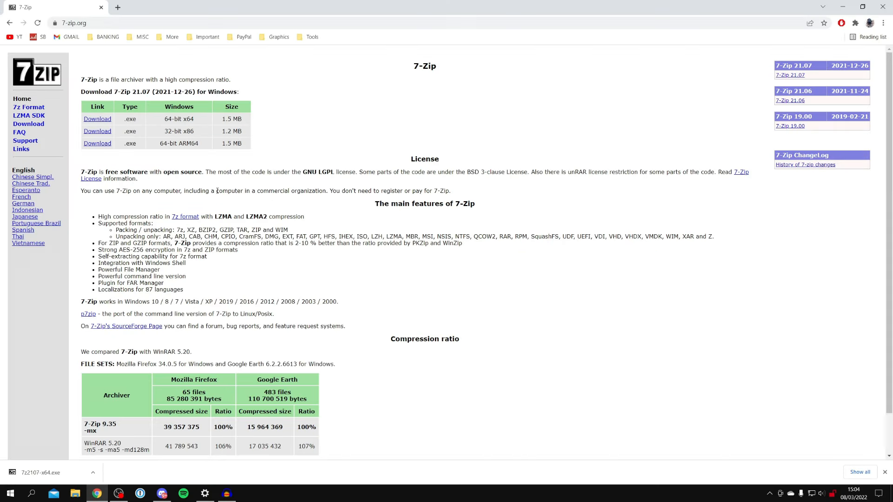
{"action": "mouse_move", "coordinate": [60, 395]}
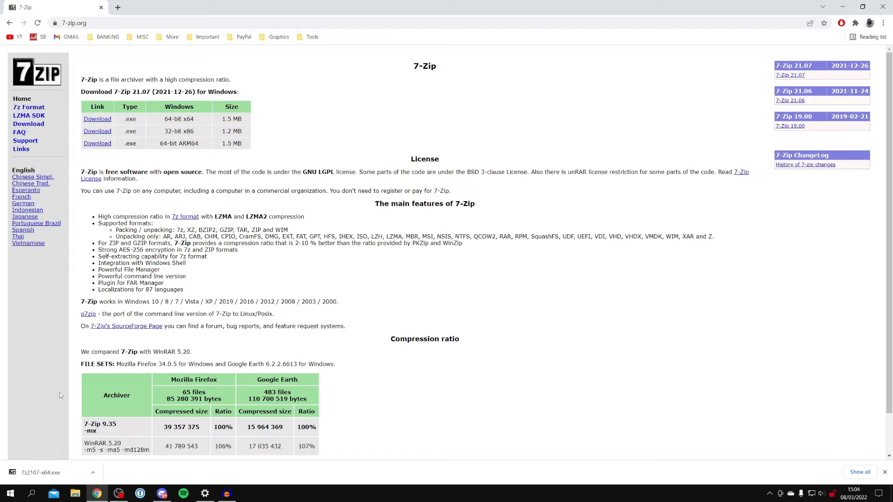
{"action": "mouse_move", "coordinate": [51, 472]}
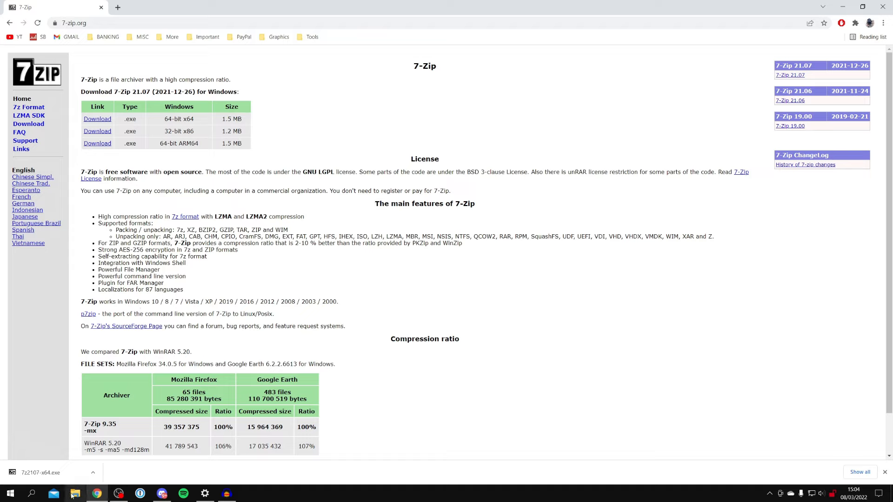
{"action": "mouse_move", "coordinate": [75, 493]}
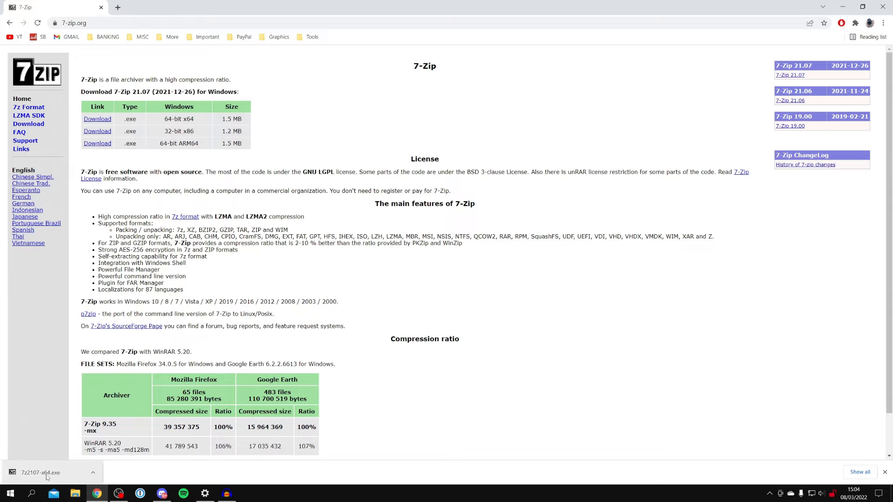
Run the downloaded installer and install 7-Zip 21.07 (x64) to C:\Program Files\7-Zip\
{"action": "left_click", "coordinate": [40, 472]}
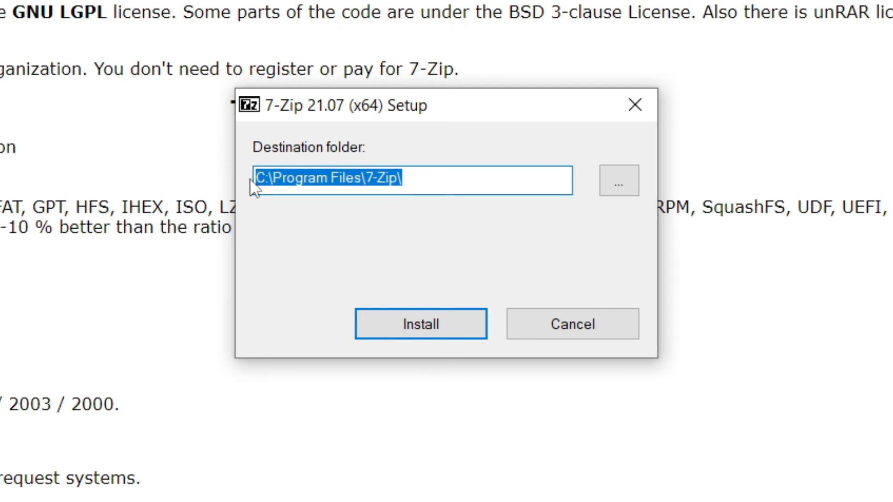
{"action": "left_click", "coordinate": [420, 324]}
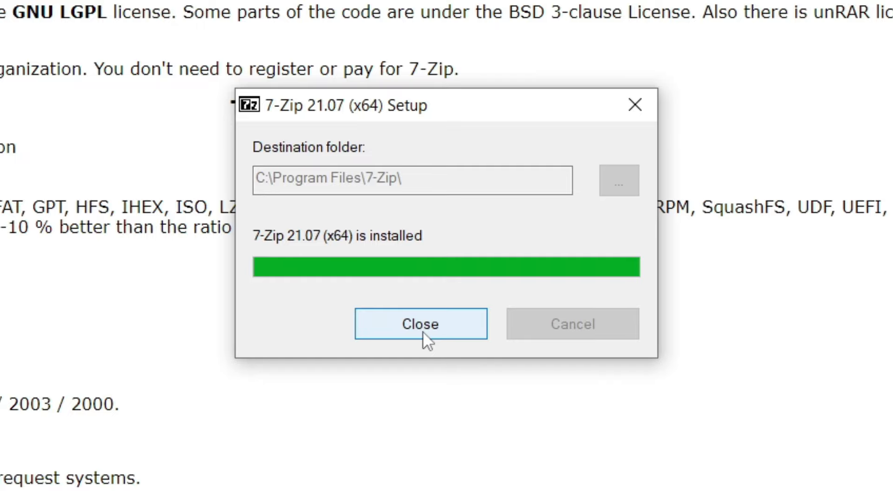
{"action": "left_click", "coordinate": [421, 323]}
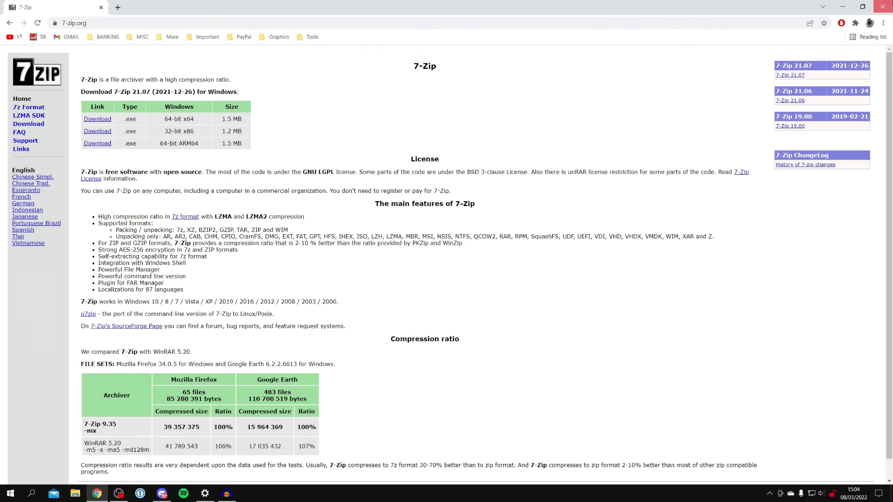
Extract Example.rar on the desktop with 7-Zip's Extract Here, creating an Example folder
{"action": "left_click", "coordinate": [863, 6]}
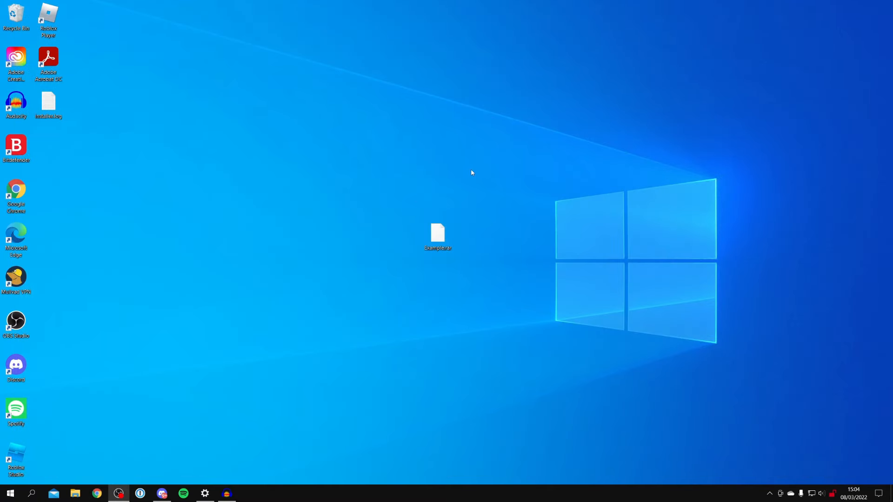
{"action": "left_click", "coordinate": [437, 233]}
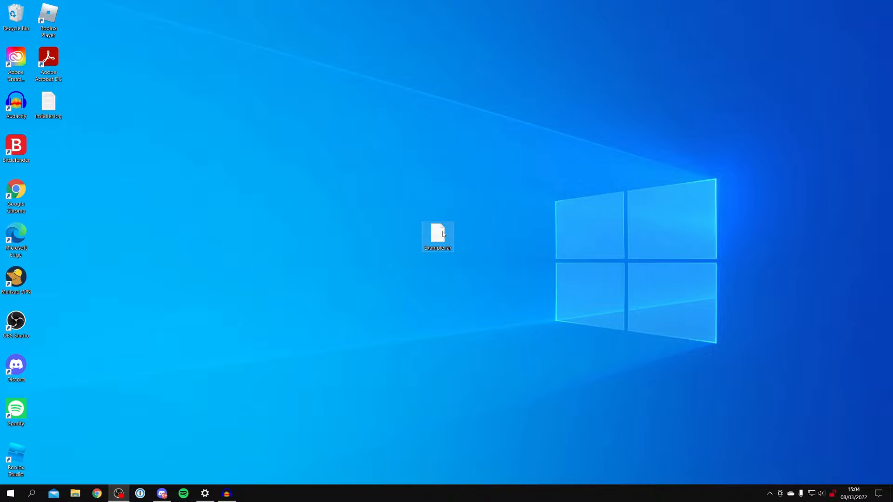
{"action": "right_click", "coordinate": [437, 236]}
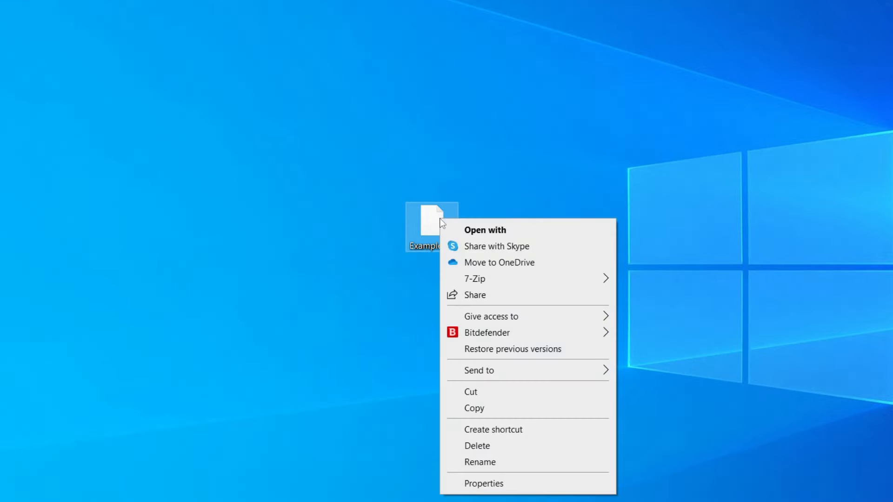
{"action": "mouse_move", "coordinate": [461, 271]}
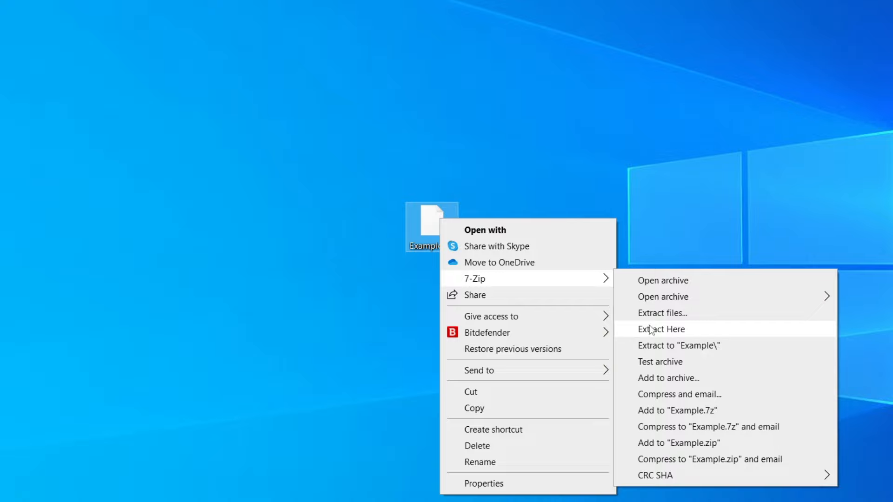
{"action": "mouse_move", "coordinate": [662, 334]}
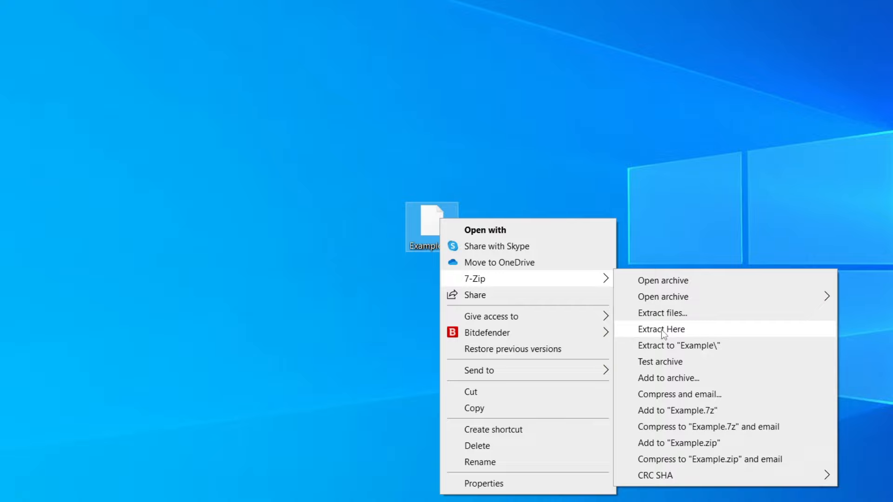
{"action": "left_click", "coordinate": [661, 329]}
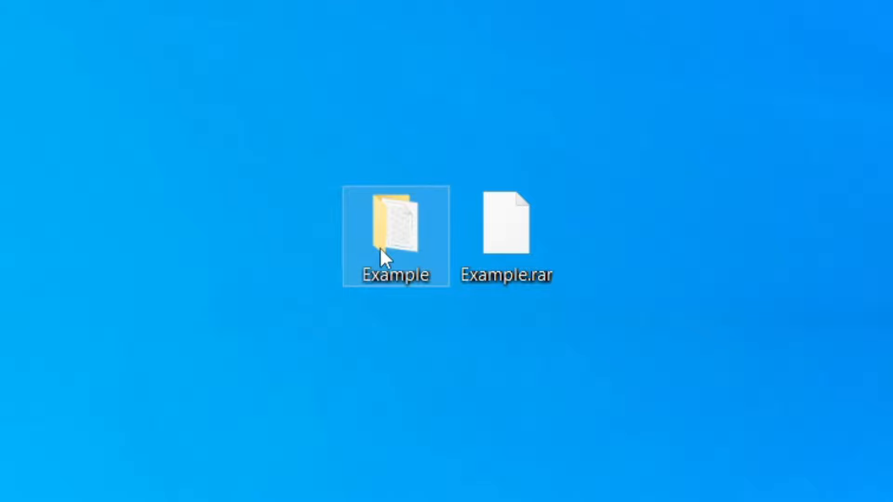
Confirm hello.txt in the Example folder reads 'Hello', then close Notepad and Explorer
{"action": "double_click", "coordinate": [395, 233]}
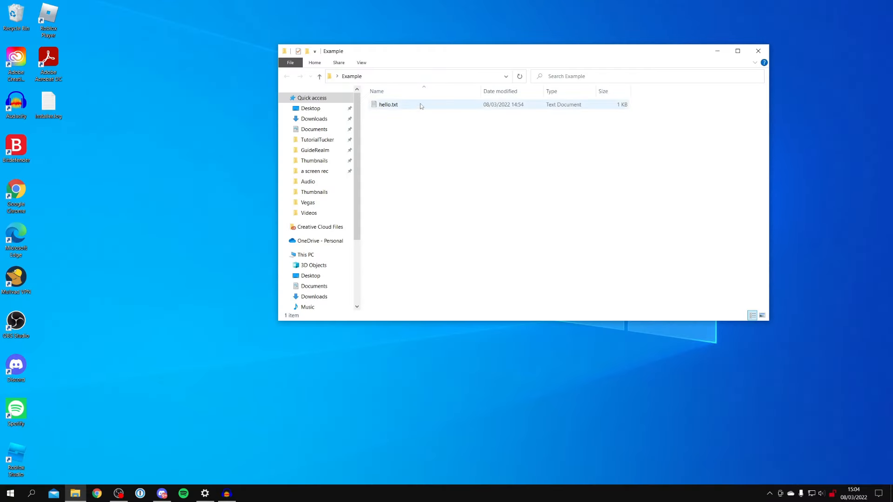
{"action": "double_click", "coordinate": [388, 104]}
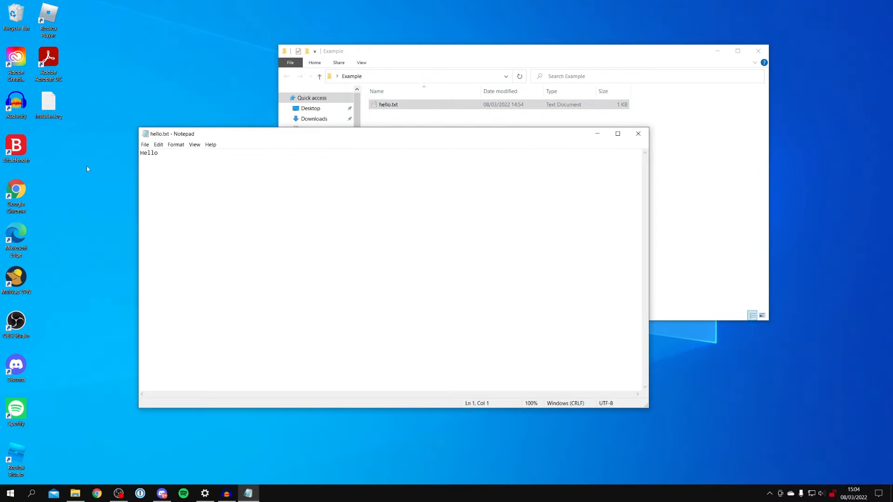
{"action": "left_click", "coordinate": [637, 133]}
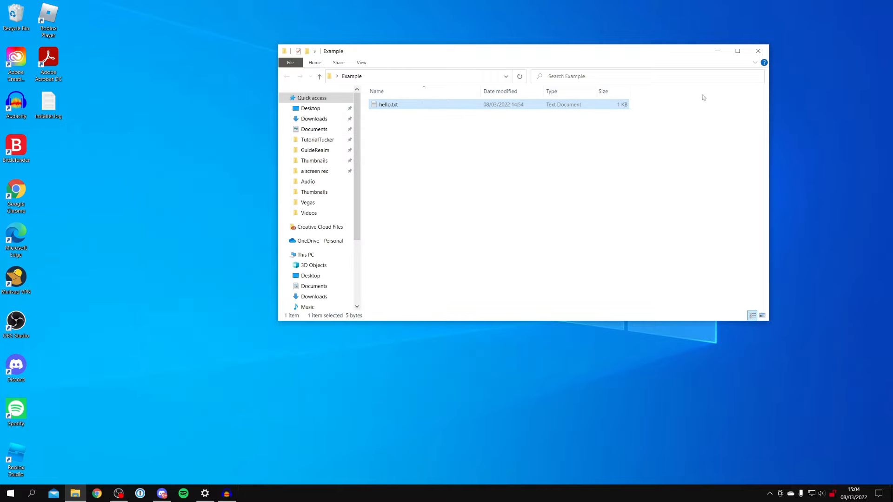
{"action": "left_click", "coordinate": [758, 50]}
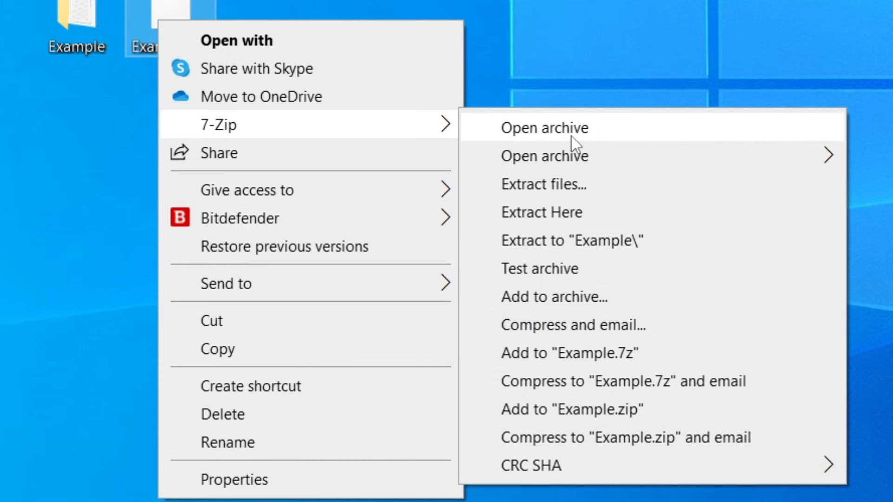
View hello.txt inside Example.rar's Example folder in 7-Zip File Manager, then close it
{"action": "left_click", "coordinate": [544, 127]}
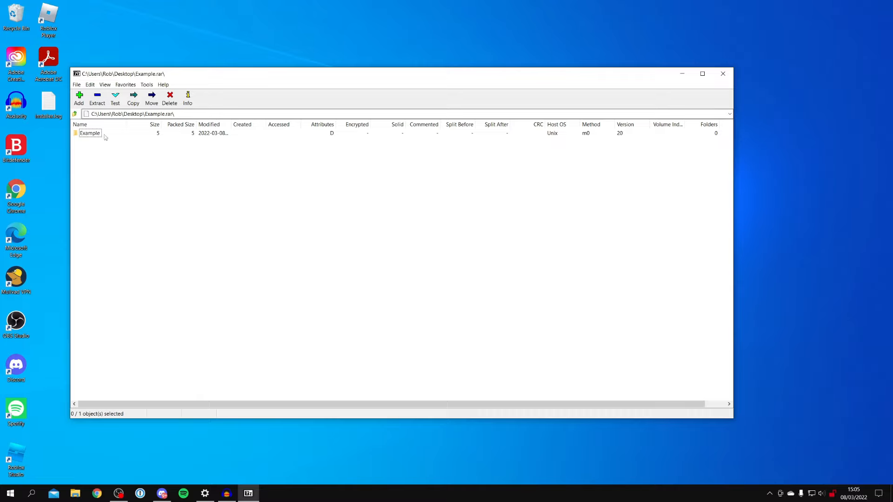
{"action": "double_click", "coordinate": [89, 133]}
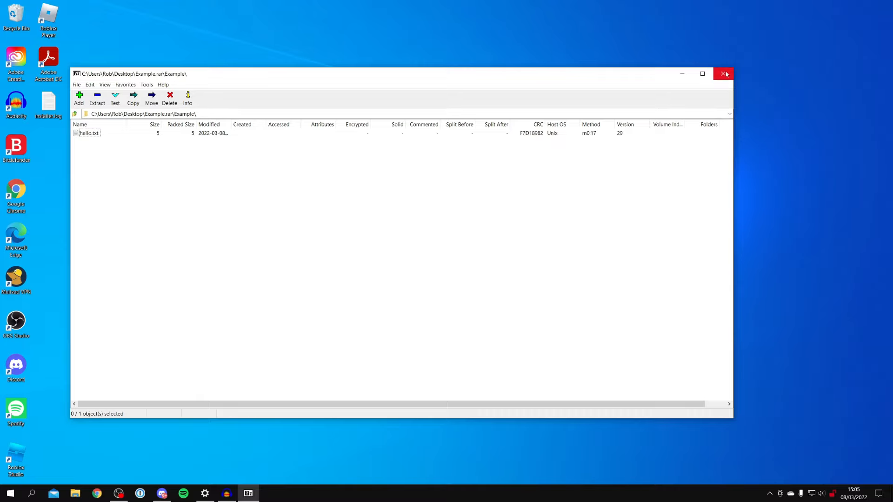
{"action": "left_click", "coordinate": [724, 73]}
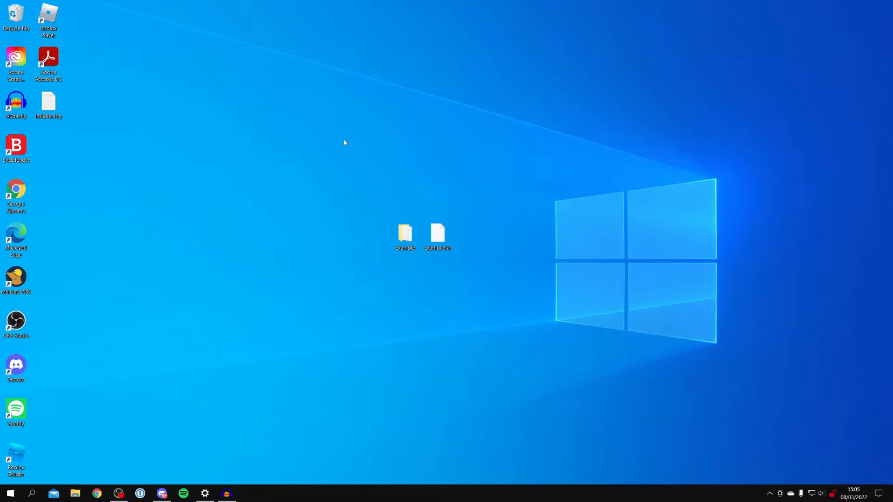